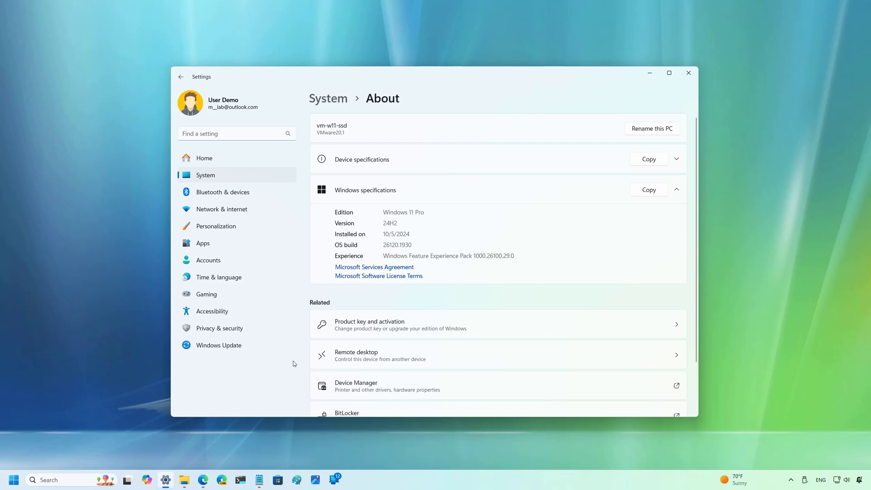
Switch from the About page to Windows Update, which reports the PC is up to date.
click(218, 344)
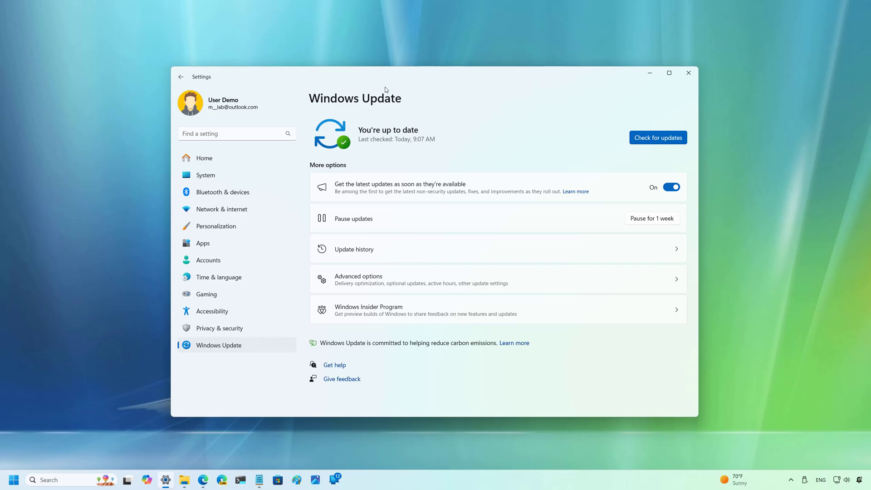
mouse_move(249, 388)
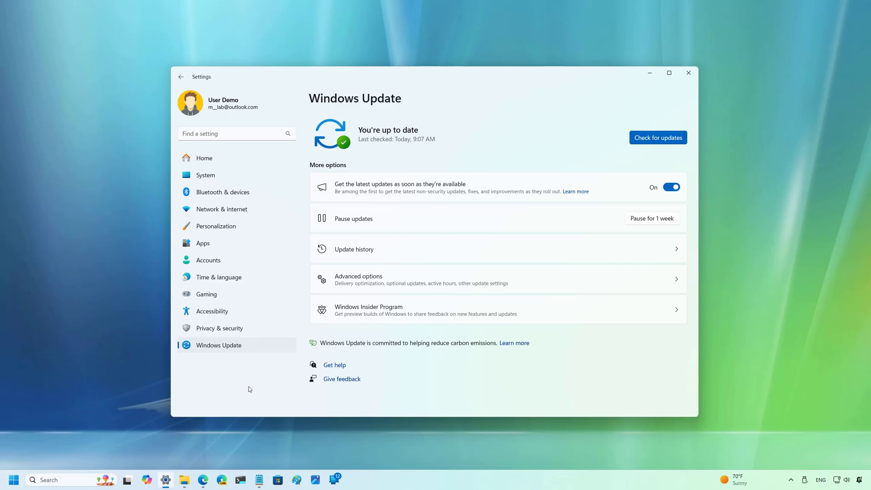
mouse_move(251, 387)
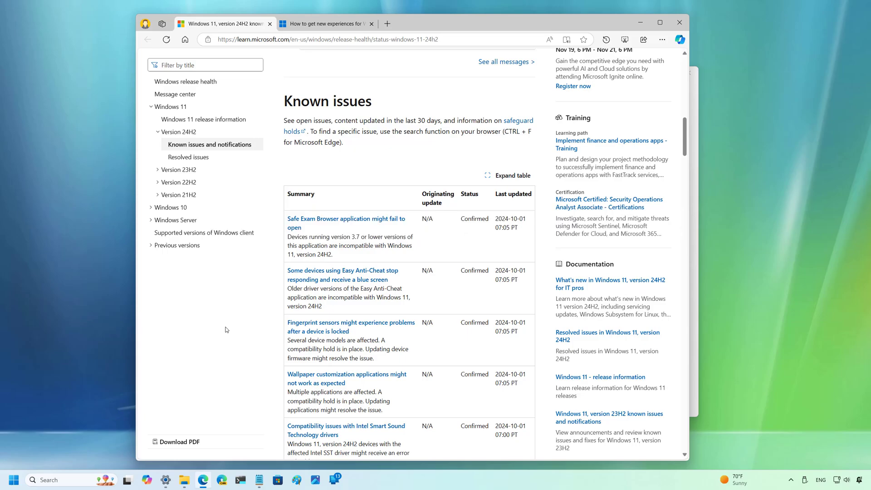
mouse_move(237, 305)
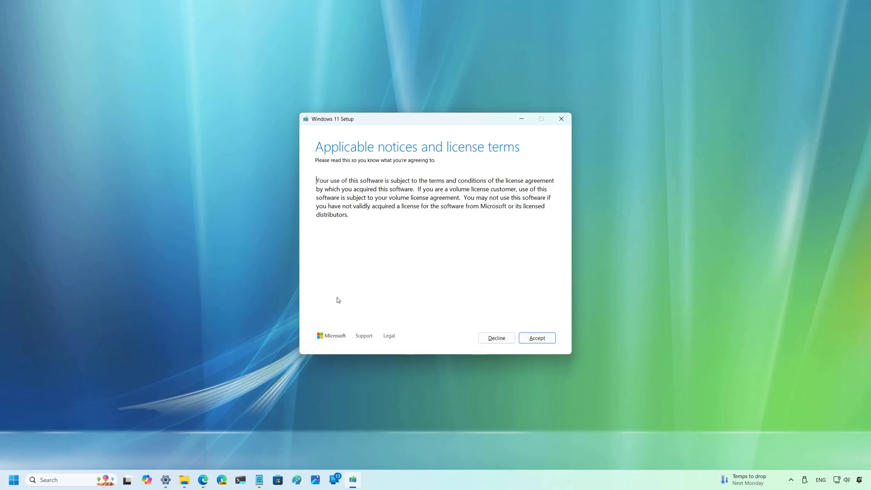
Proceed in Windows 11 Setup to the Applicable notices and license terms screen.
click(536, 338)
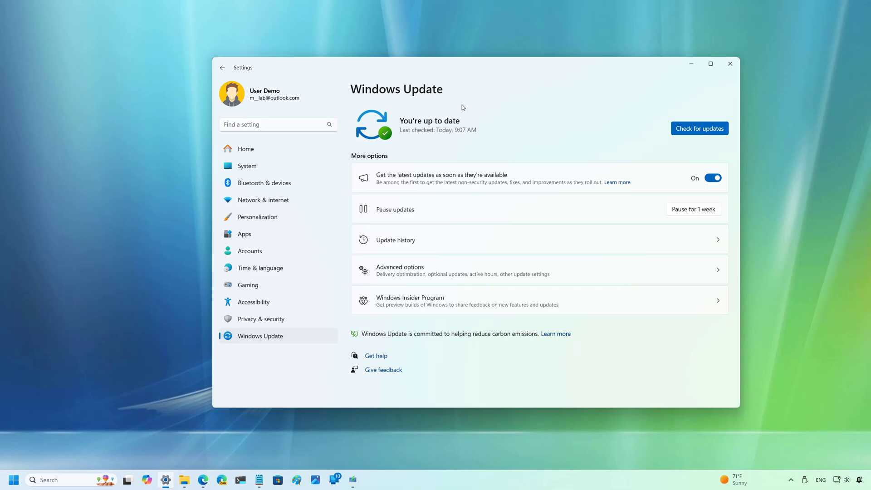
mouse_move(279, 384)
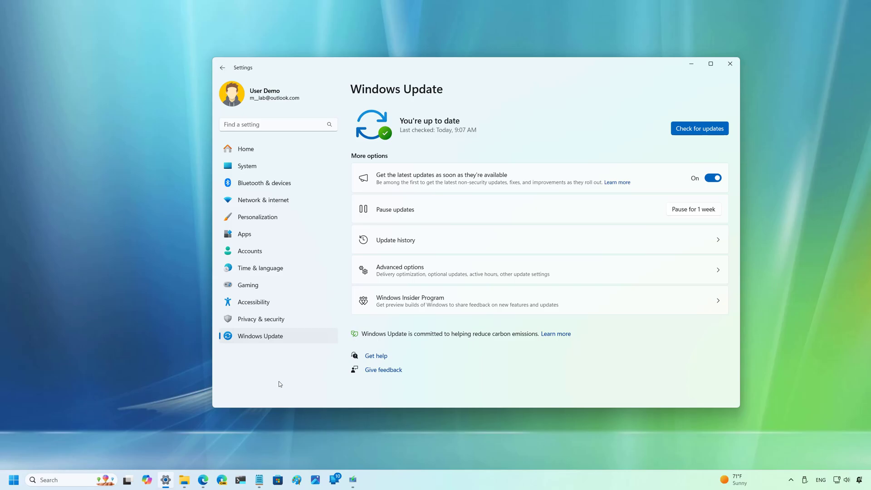
mouse_move(311, 380)
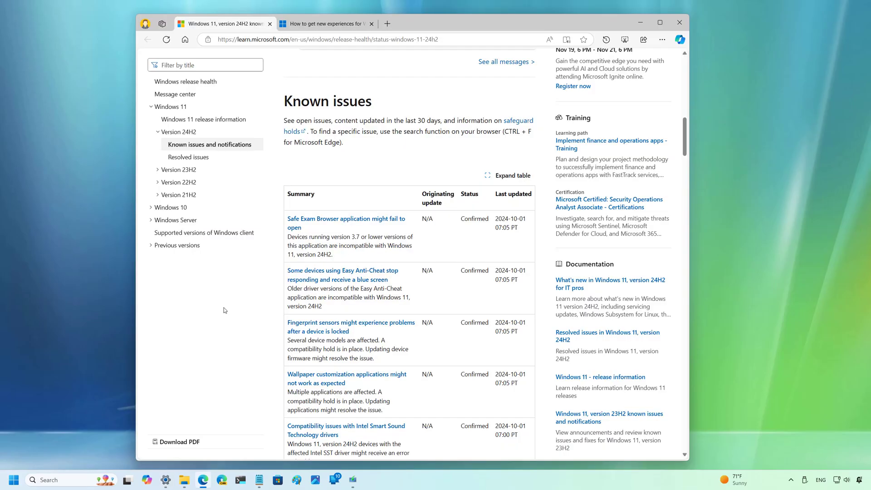
mouse_move(239, 339)
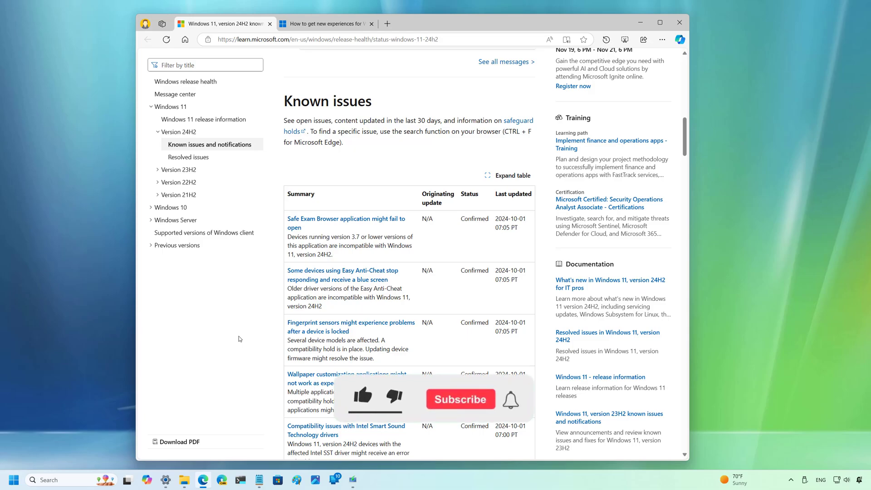
click(362, 397)
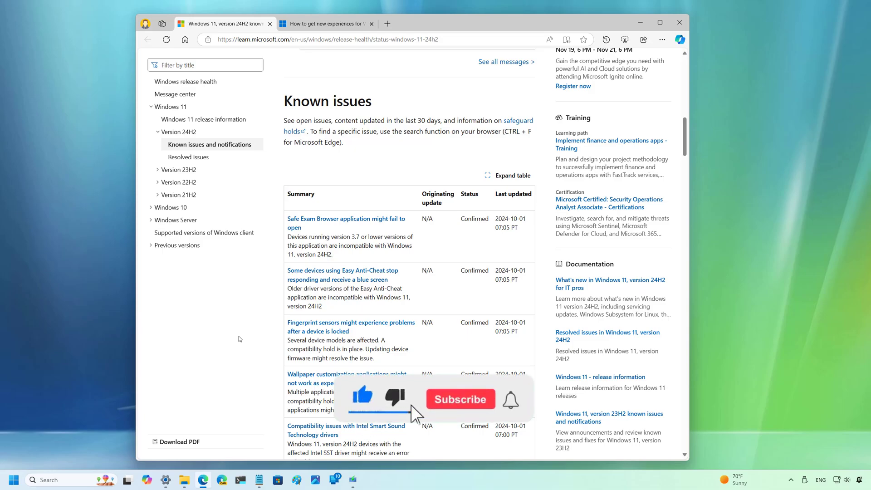
click(459, 399)
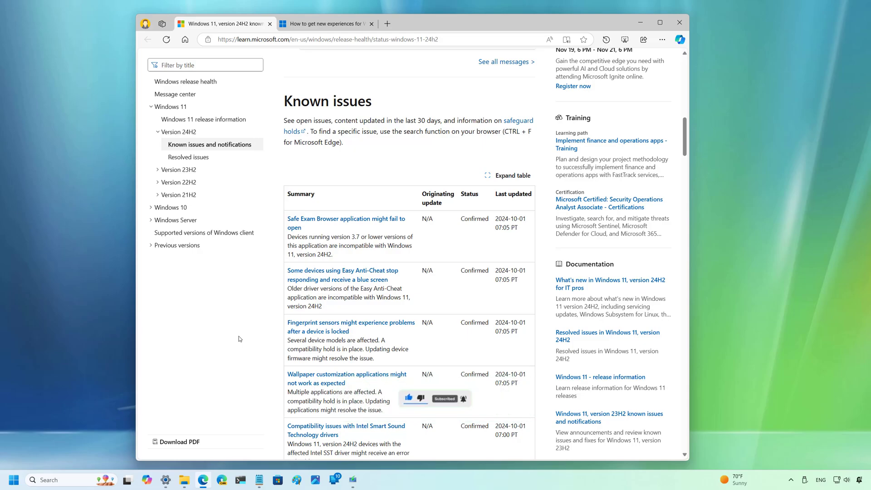